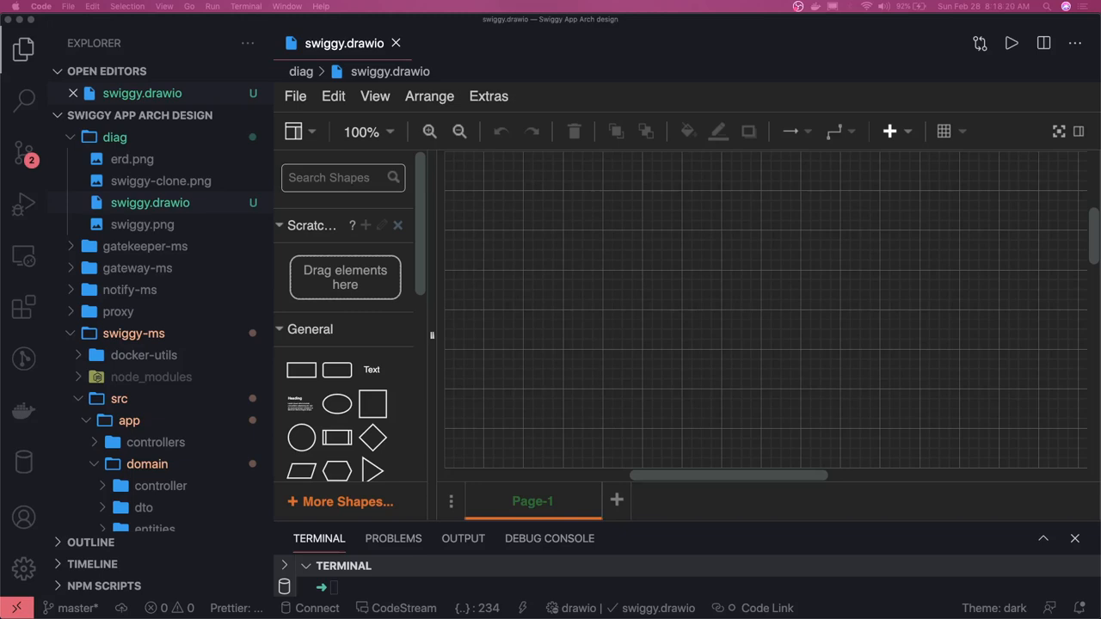
pyautogui.moveTo(590, 475)
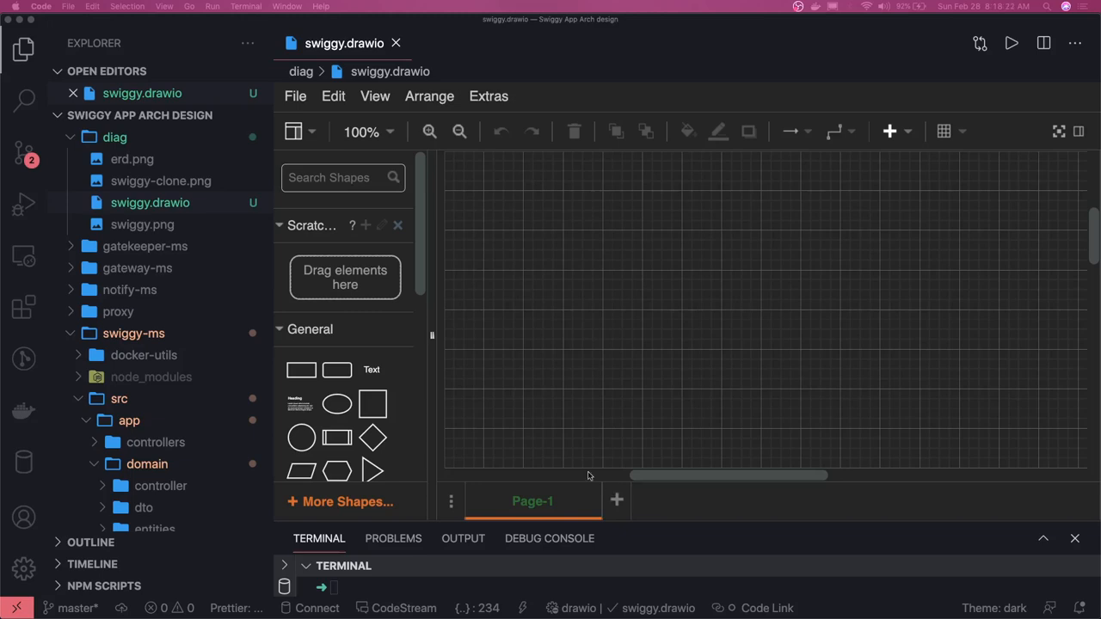
pyautogui.moveTo(492, 307)
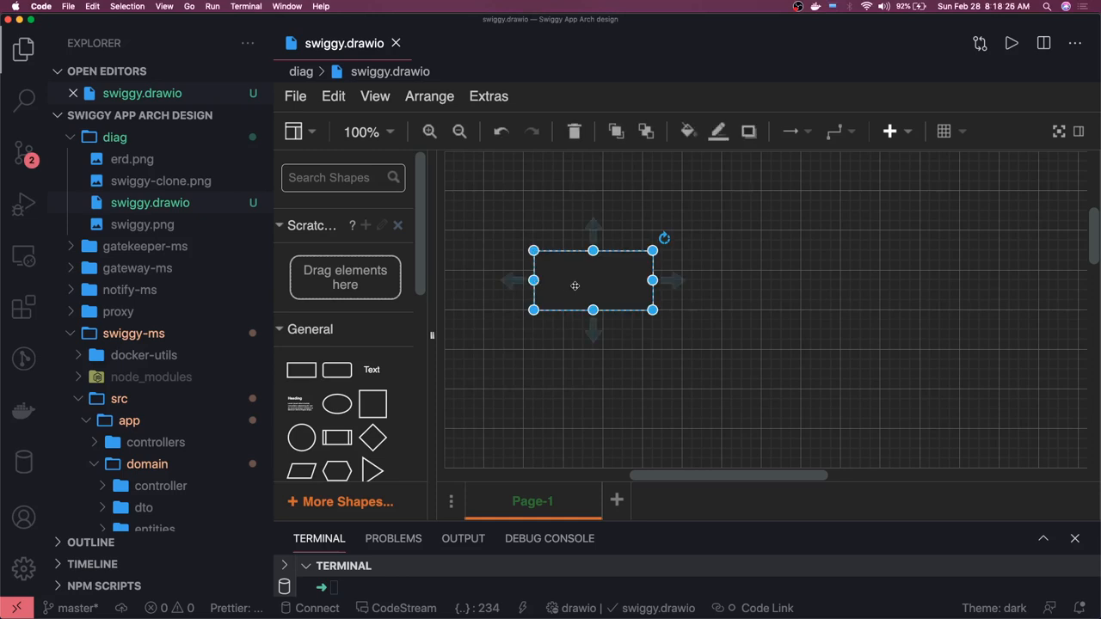
# Label the first rectangle Graphql API Gateway with corrected capitalization
pyautogui.write('Graphql')
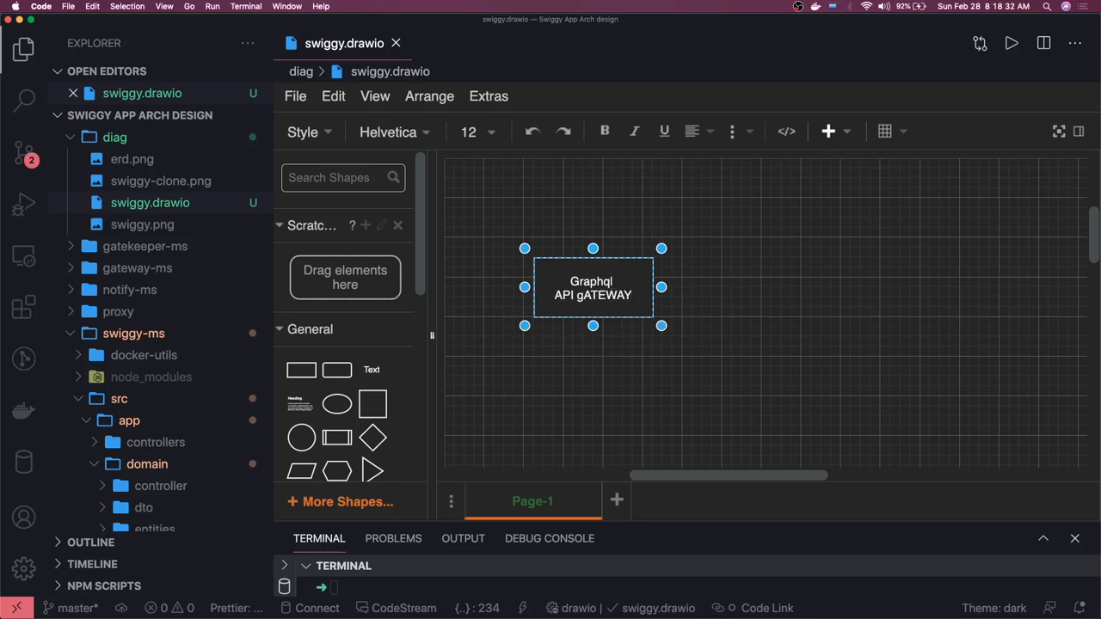
pyautogui.doubleClick(606, 296)
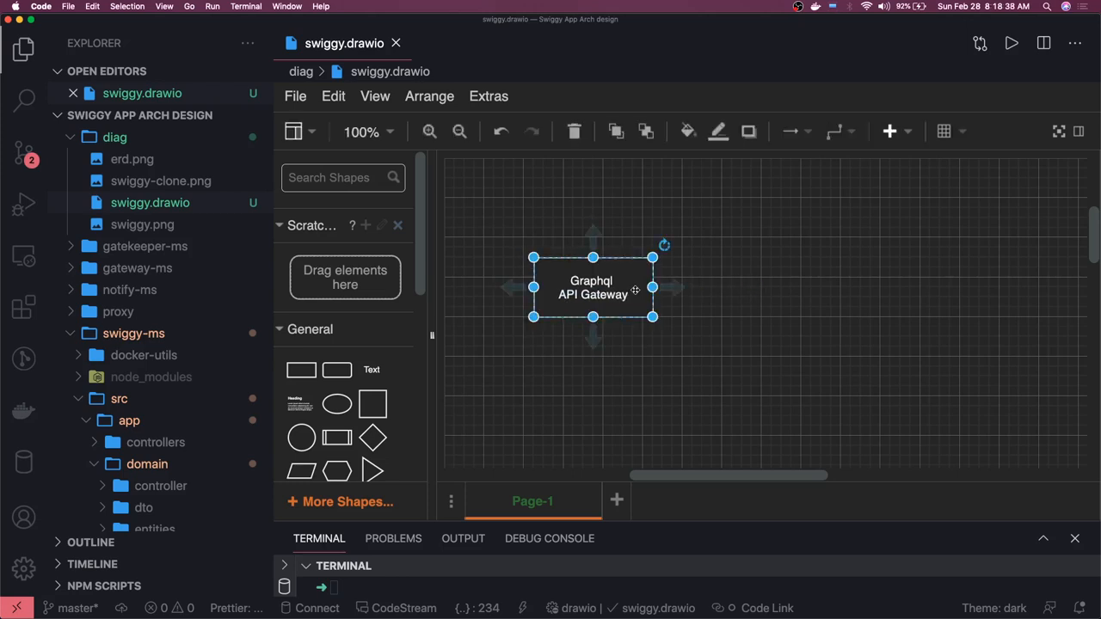
# Copy the gateway box into two stacked boxes labelled Nest JS and Swiggy Svc Nest JS
pyautogui.moveTo(591, 289); pyautogui.dragTo(831, 227)
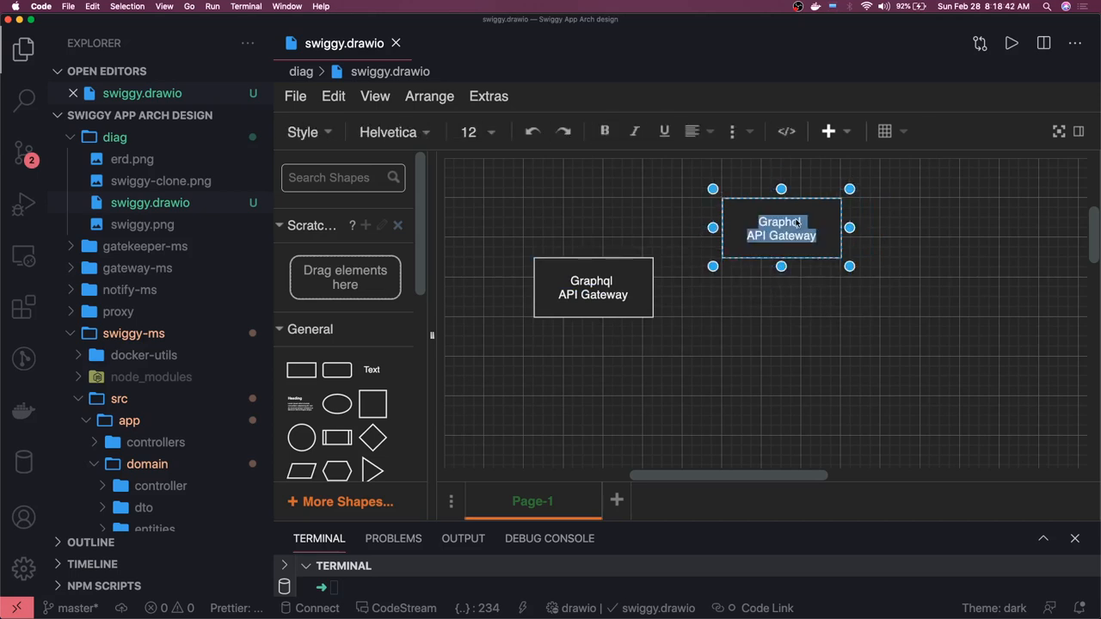
pyautogui.write('Nest JS')
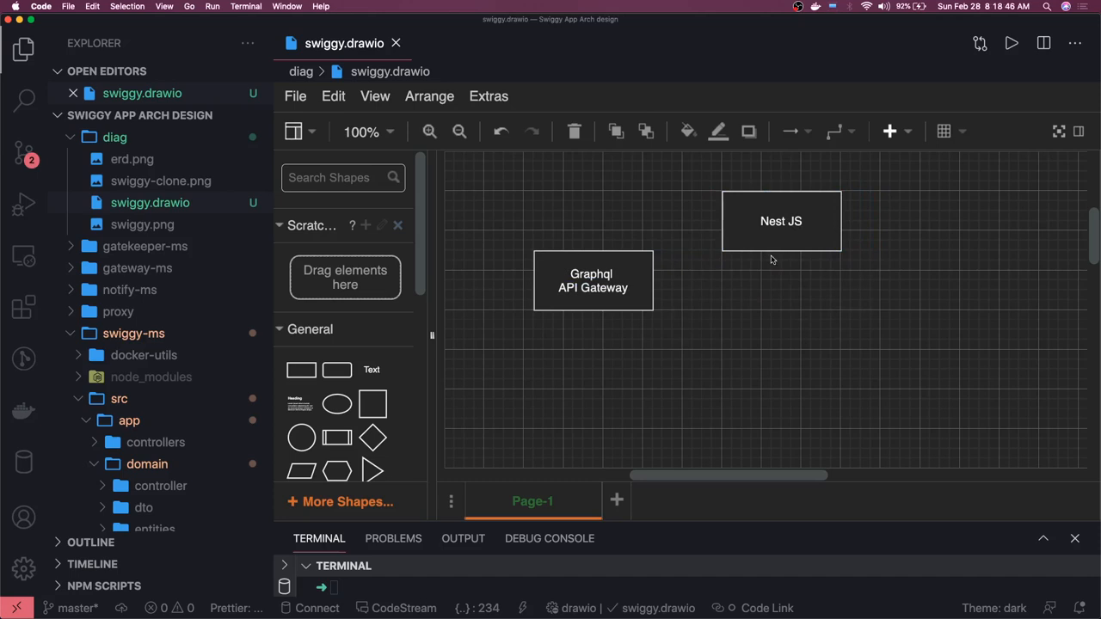
pyautogui.moveTo(781, 221); pyautogui.dragTo(792, 231)
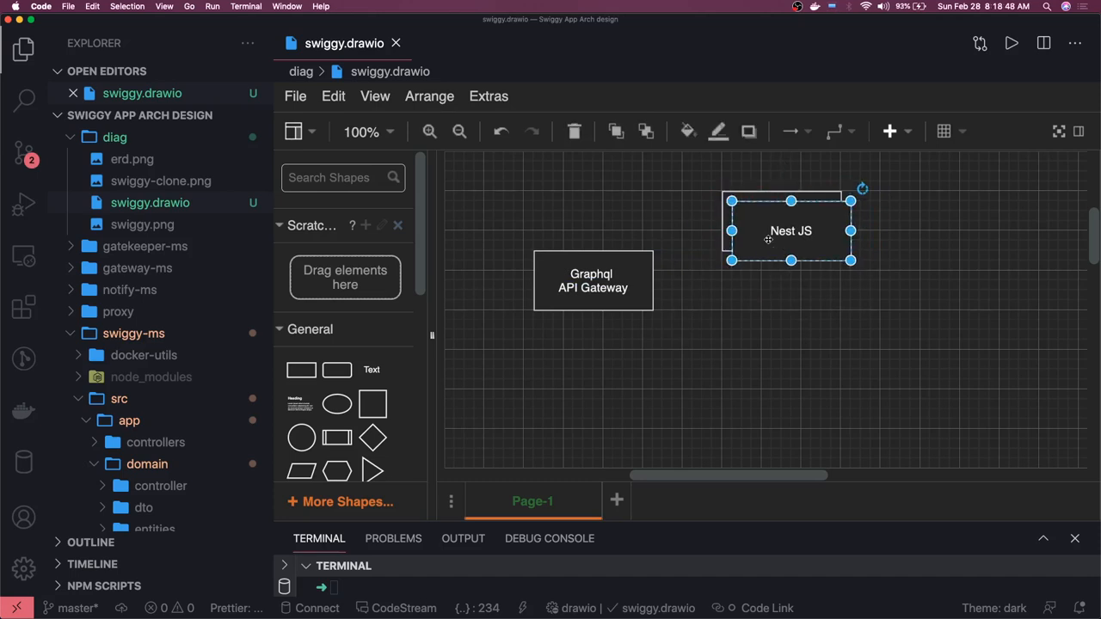
pyautogui.moveTo(789, 230); pyautogui.dragTo(789, 341)
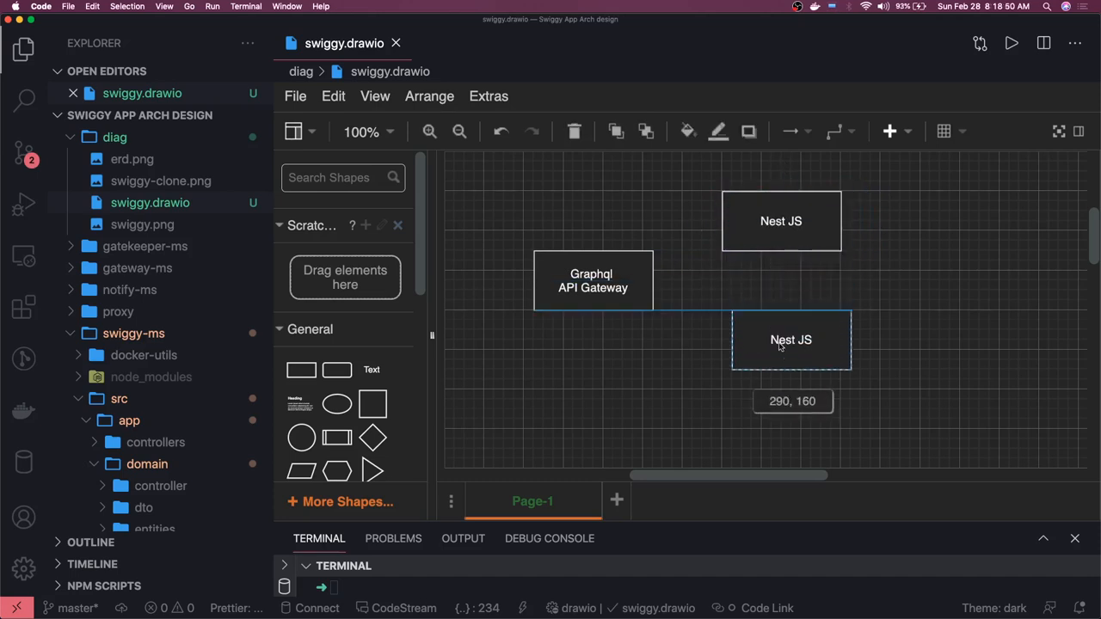
pyautogui.doubleClick(791, 340)
pyautogui.write('Swiggy Svc')
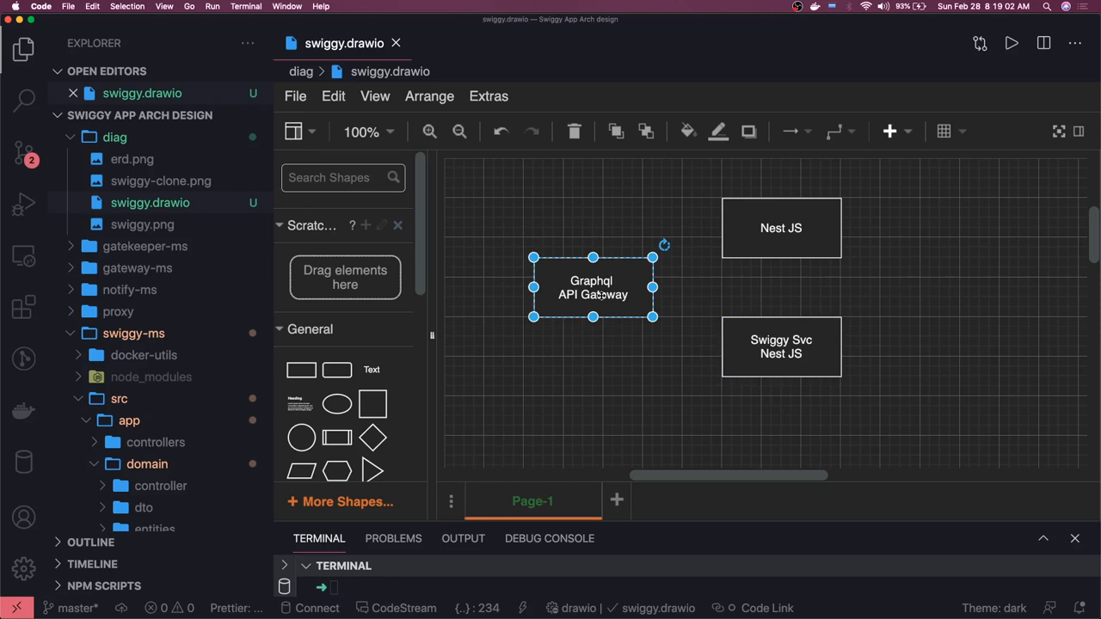
# Nudge the gateway box left and draw arrows from it to both Nest JS service boxes
pyautogui.moveTo(591, 285); pyautogui.dragTo(564, 285)
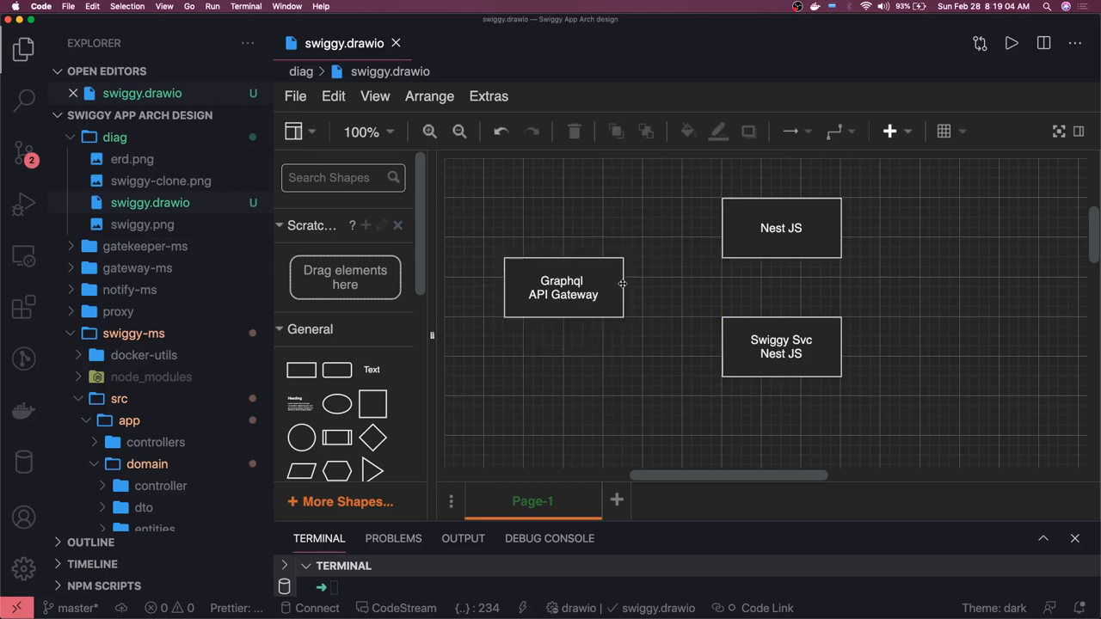
pyautogui.moveTo(623, 284); pyautogui.dragTo(719, 228)
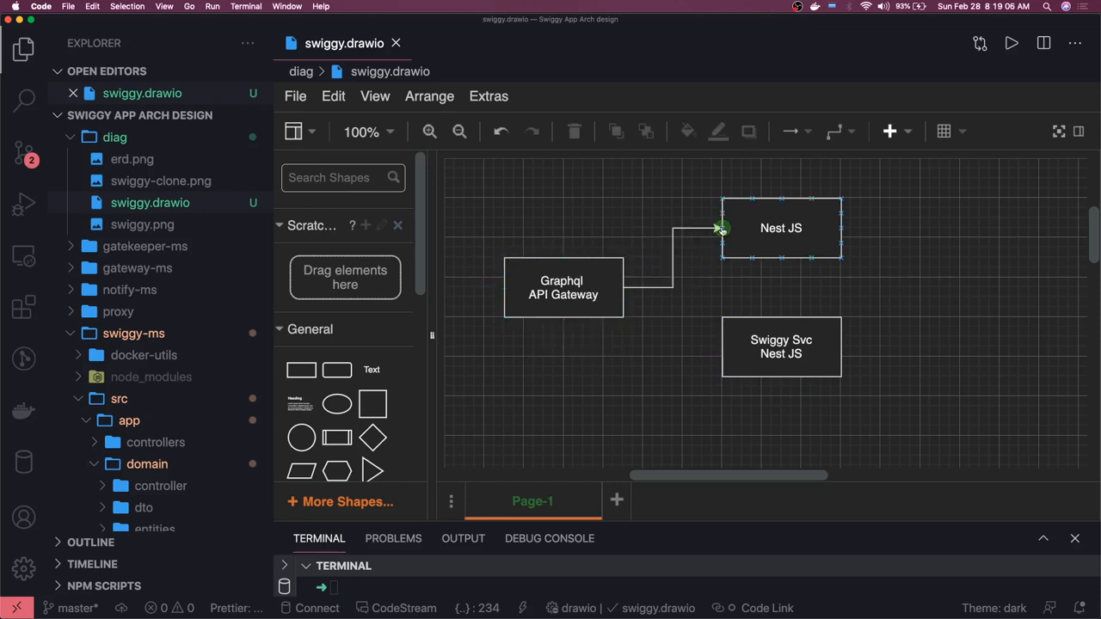
pyautogui.click(565, 287)
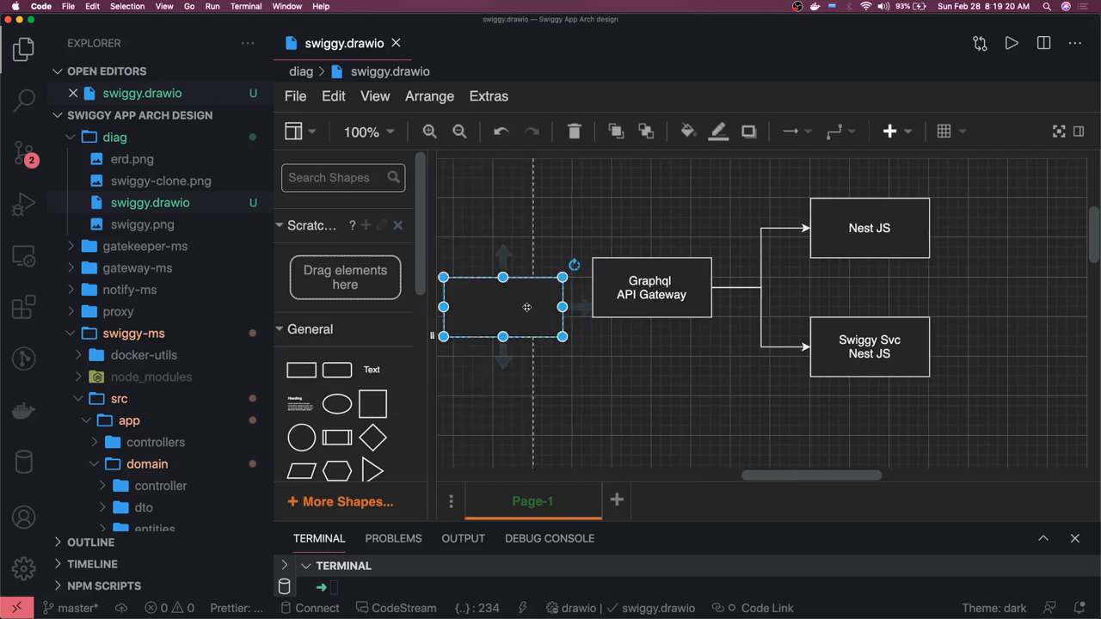
# Place an empty box left of the gateway and label it NgIN
pyautogui.moveTo(526, 306); pyautogui.dragTo(492, 289)
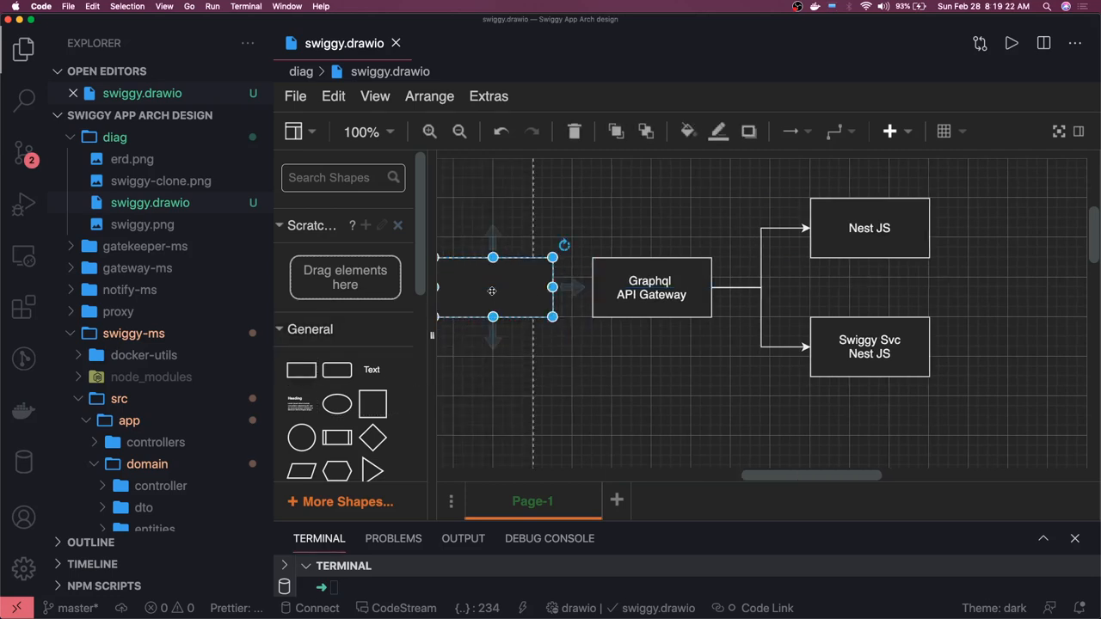
pyautogui.moveTo(492, 289); pyautogui.dragTo(540, 286)
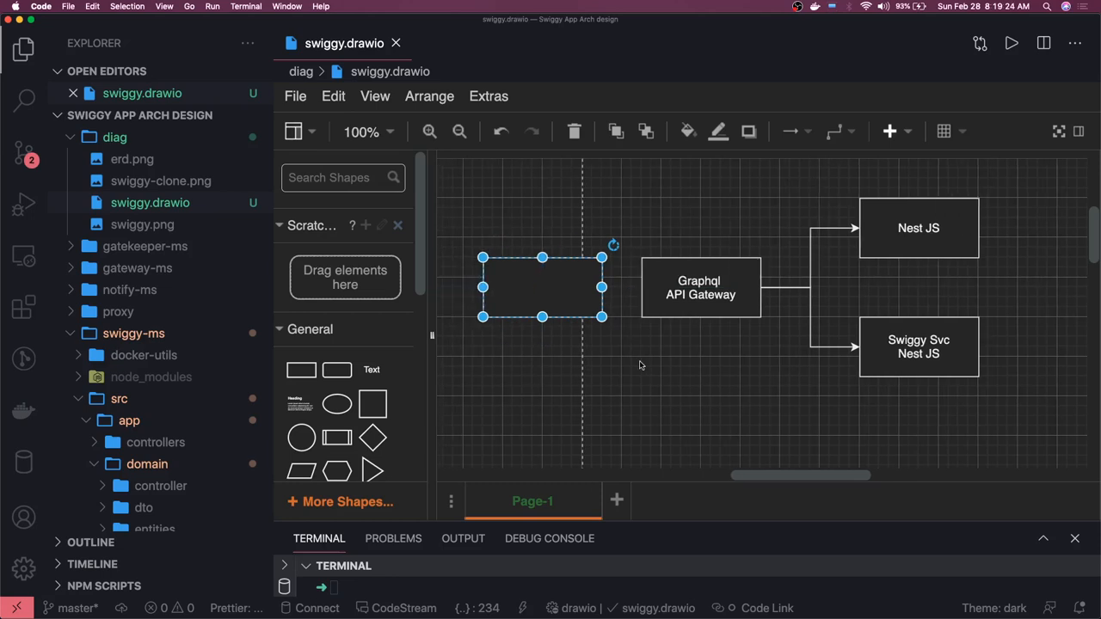
pyautogui.doubleClick(542, 287)
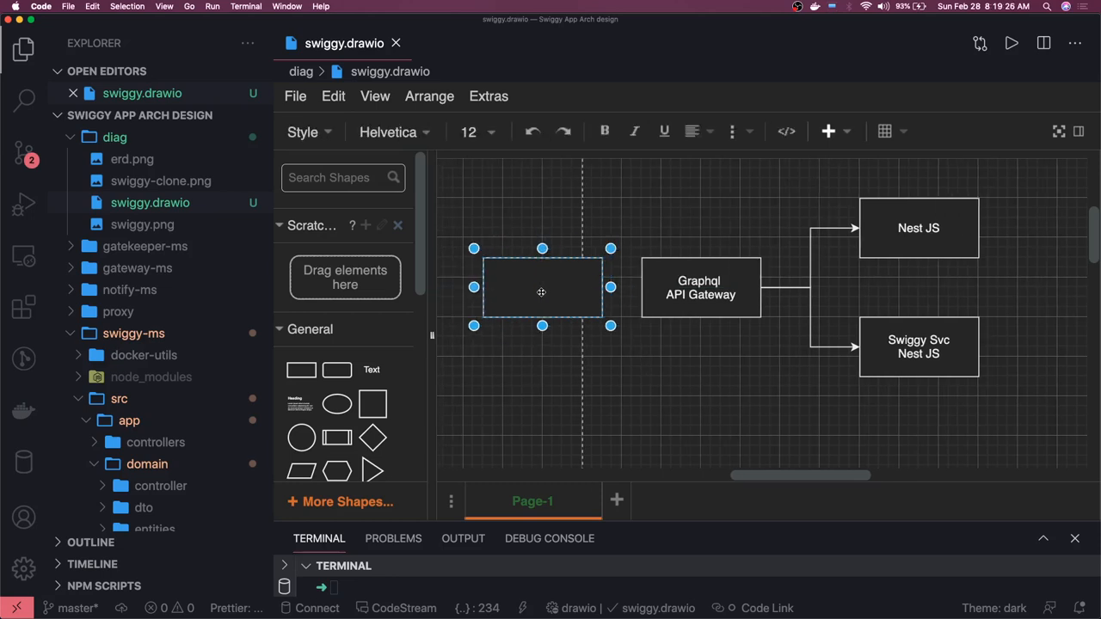
pyautogui.write('NgIN')
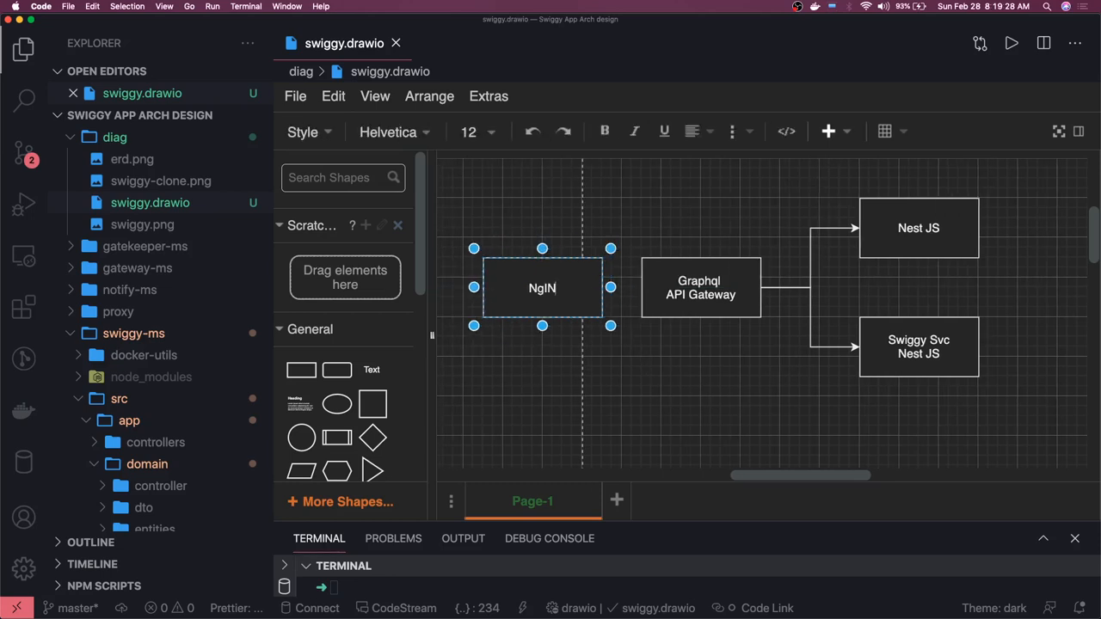
pyautogui.press('BackSpace')
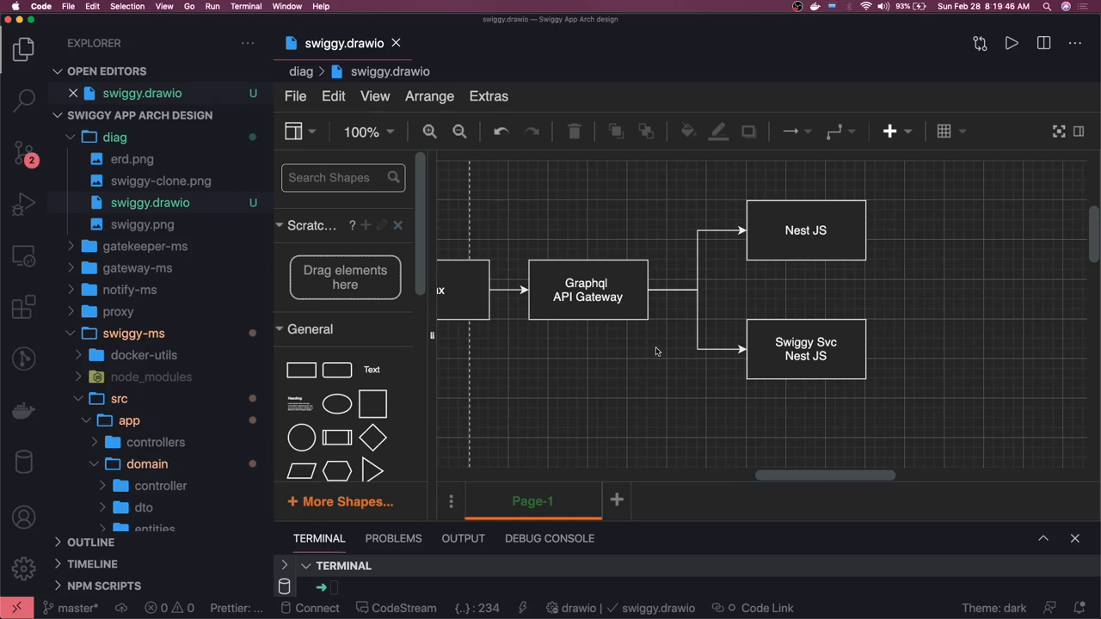
pyautogui.moveTo(918, 322)
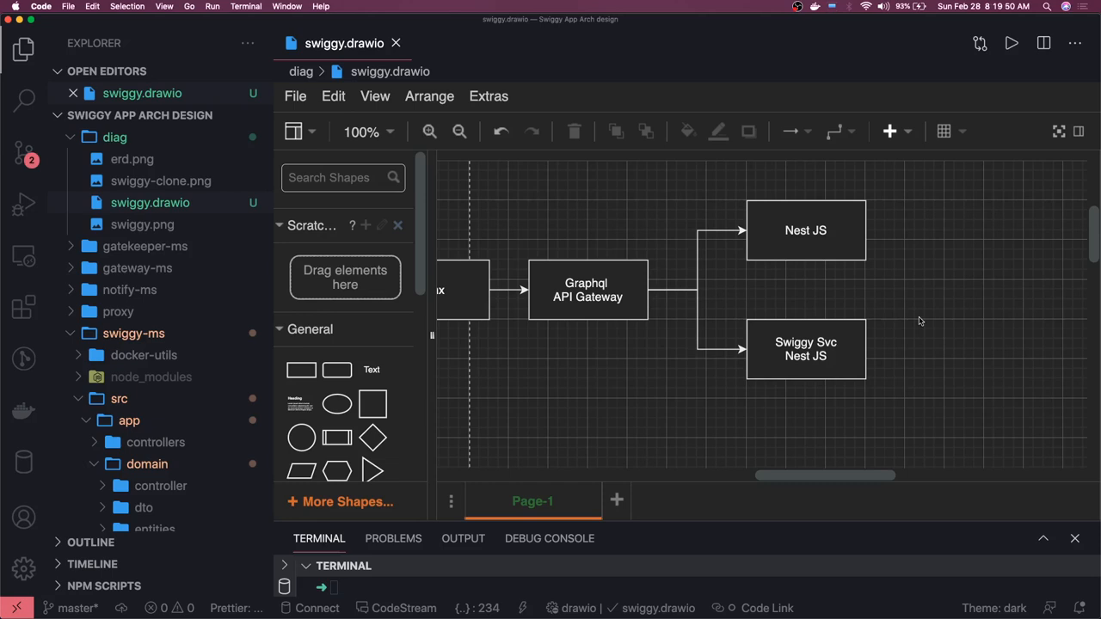
# Relabel the top service box as gatekeeper Nest JS, then select the Swiggy Svc Nest JS box
pyautogui.doubleClick(805, 230)
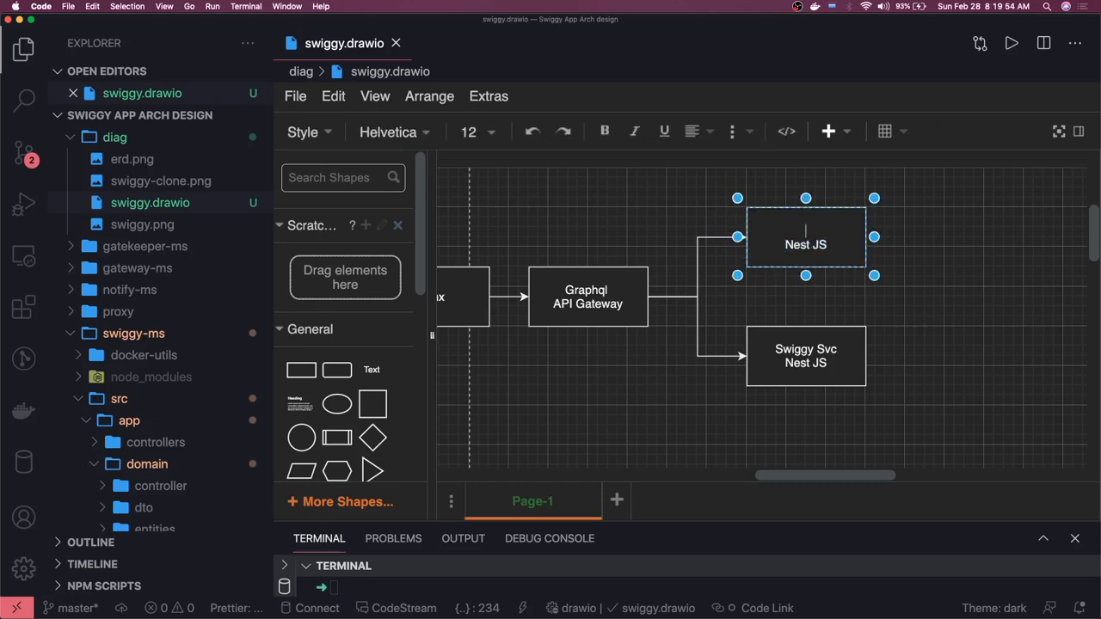
pyautogui.write('gat')
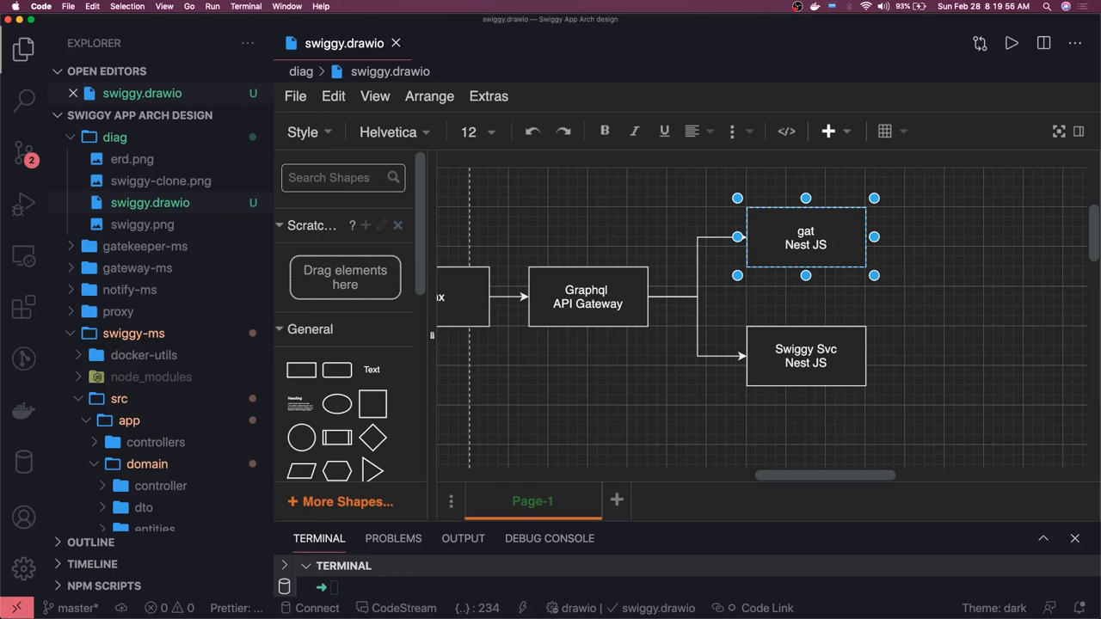
pyautogui.write('ekeeper')
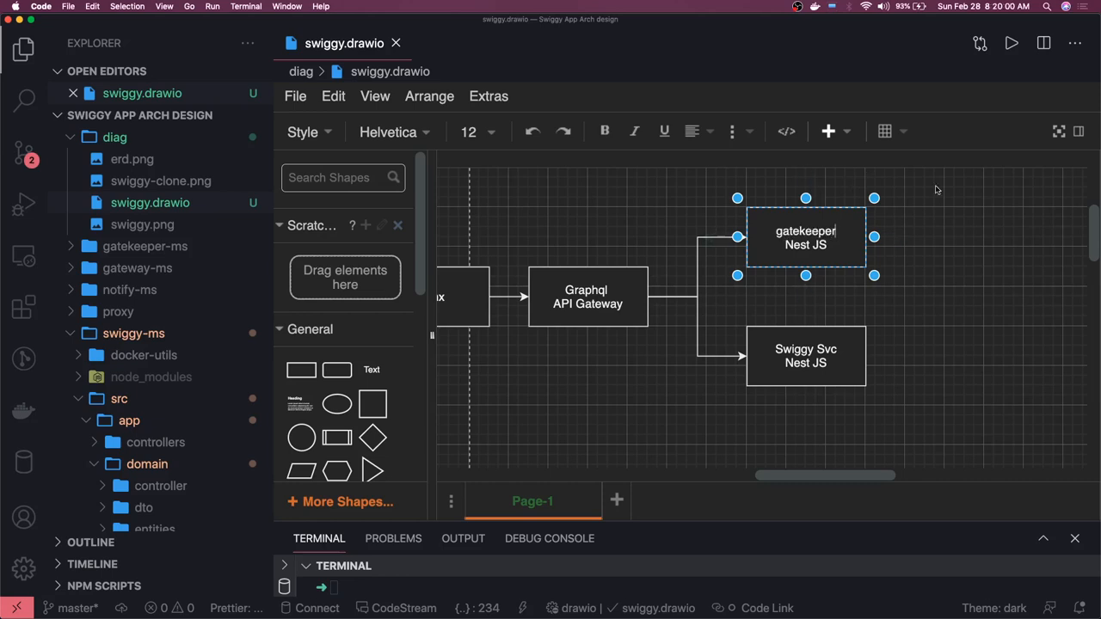
pyautogui.click(805, 354)
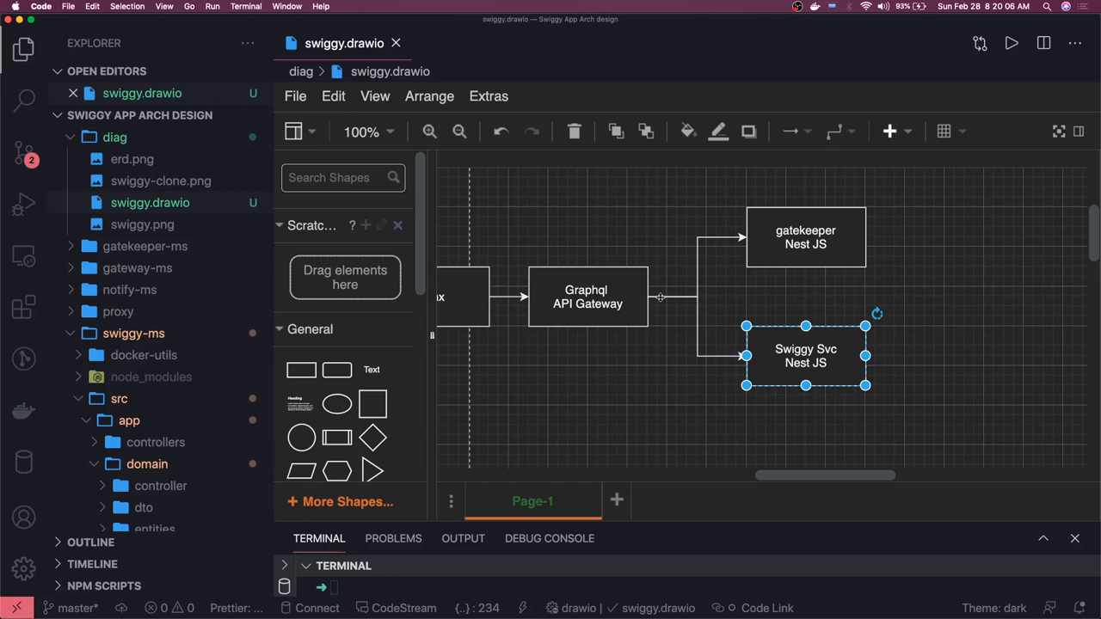
pyautogui.click(628, 200)
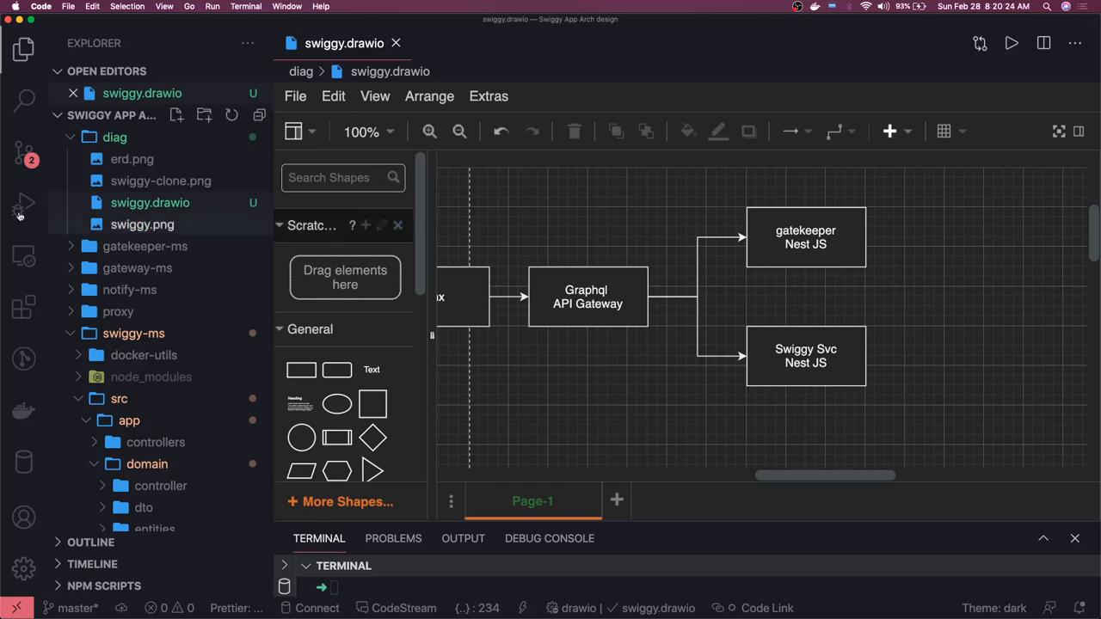
# View swiggy.png, then erd.png from the diag folder and scroll through the database diagram
pyautogui.click(141, 224)
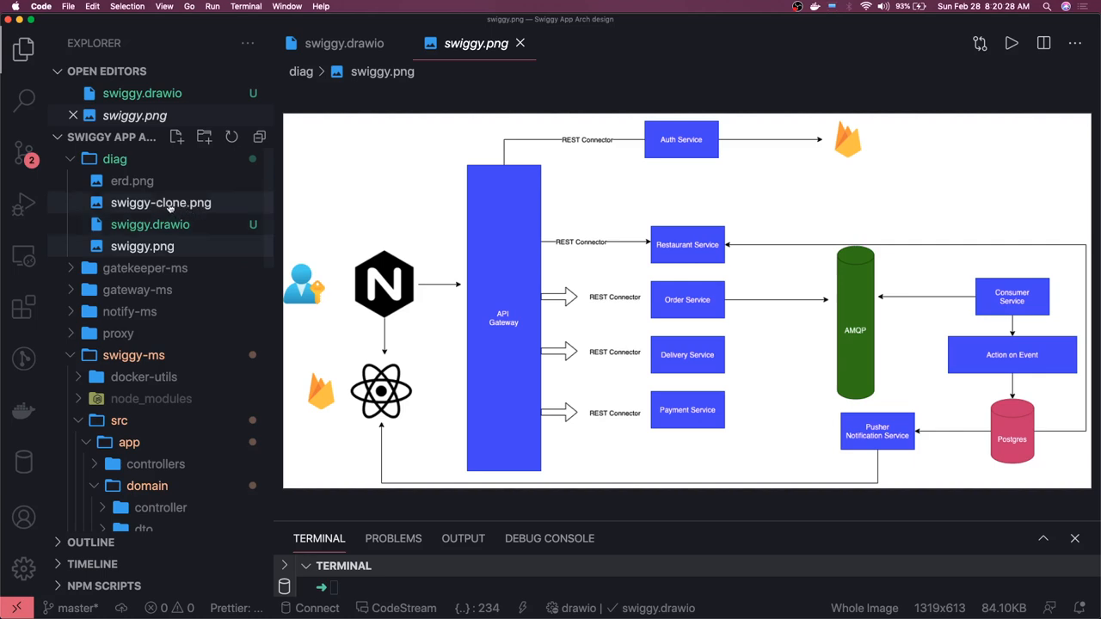
pyautogui.moveTo(132, 180)
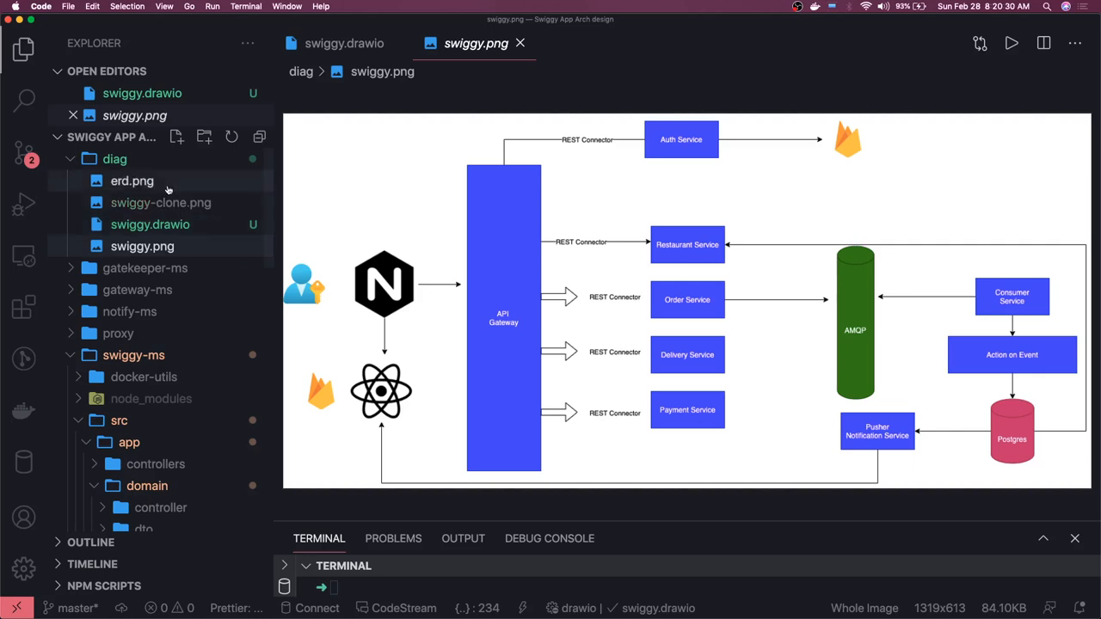
pyautogui.click(132, 180)
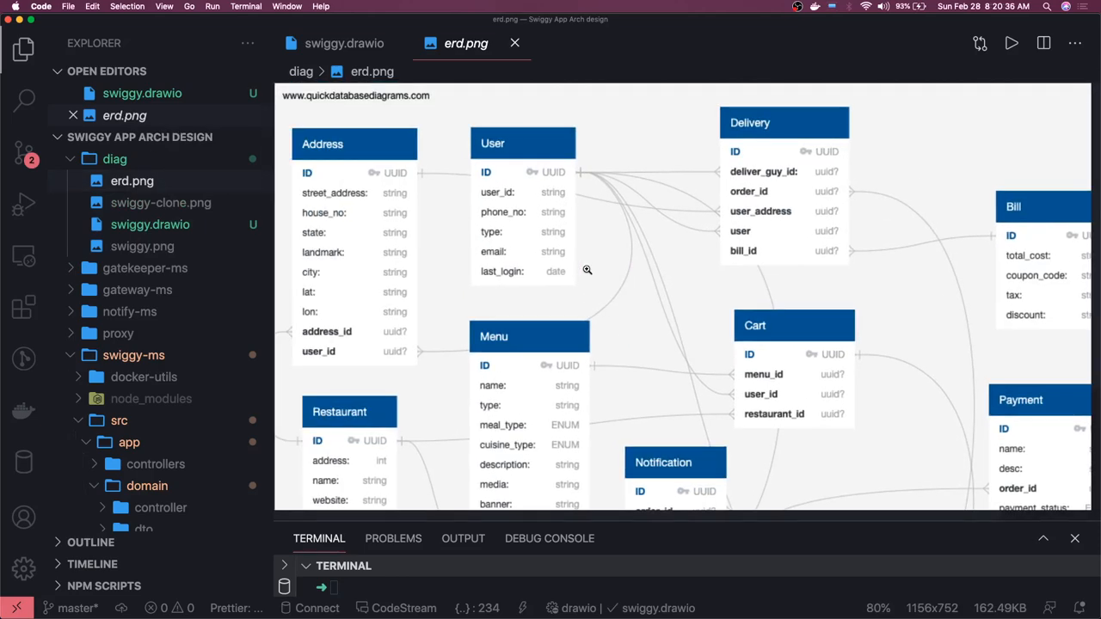
pyautogui.scroll(-3)
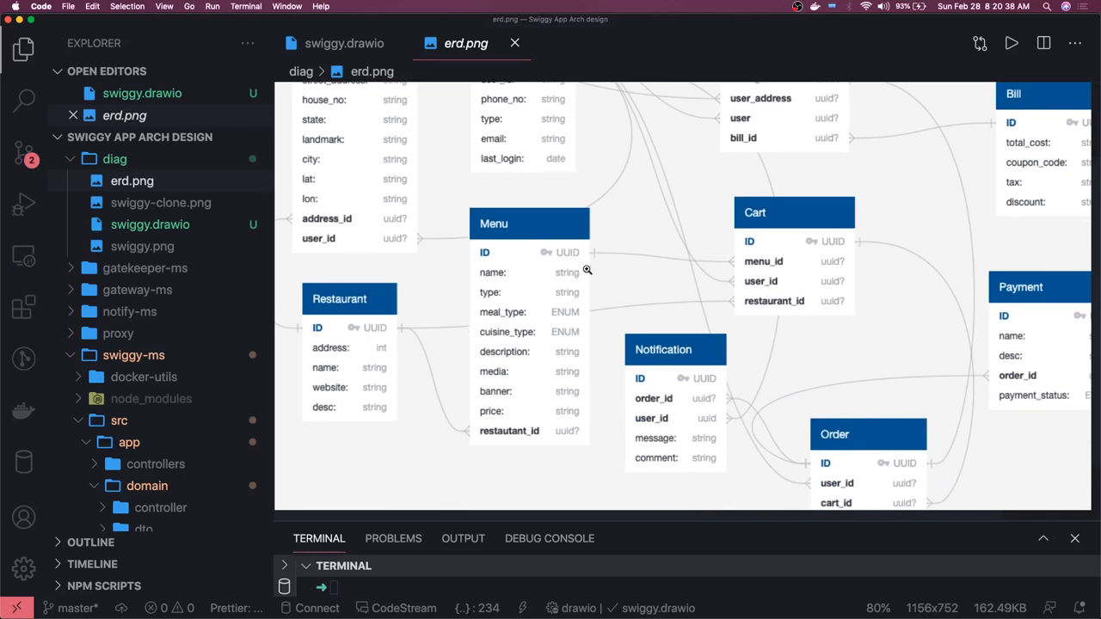
pyautogui.scroll(-3)
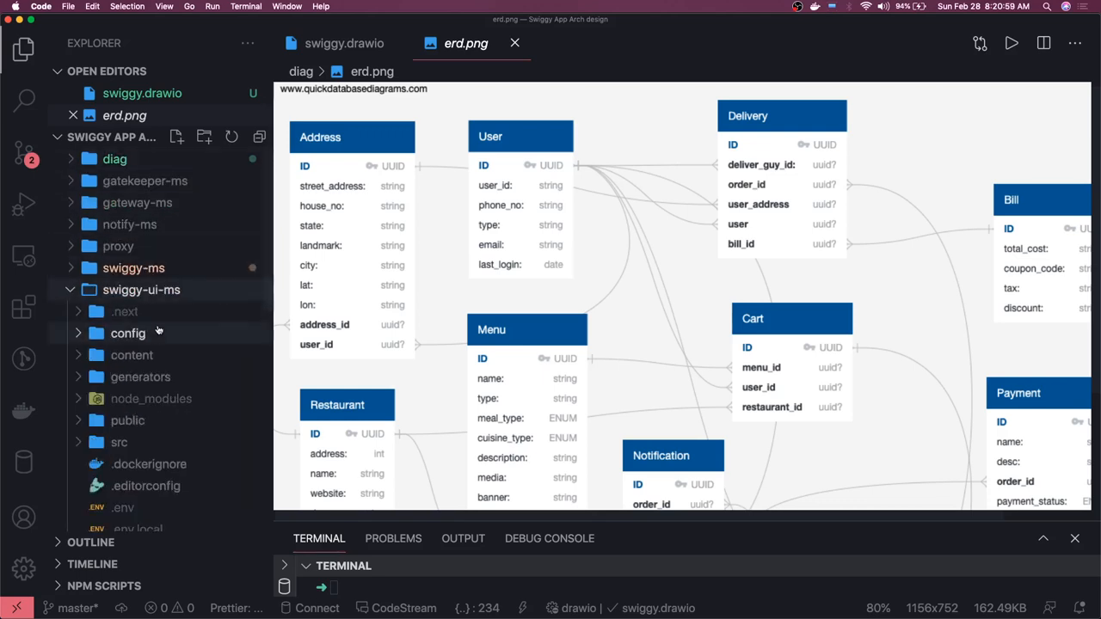
pyautogui.moveTo(153, 334)
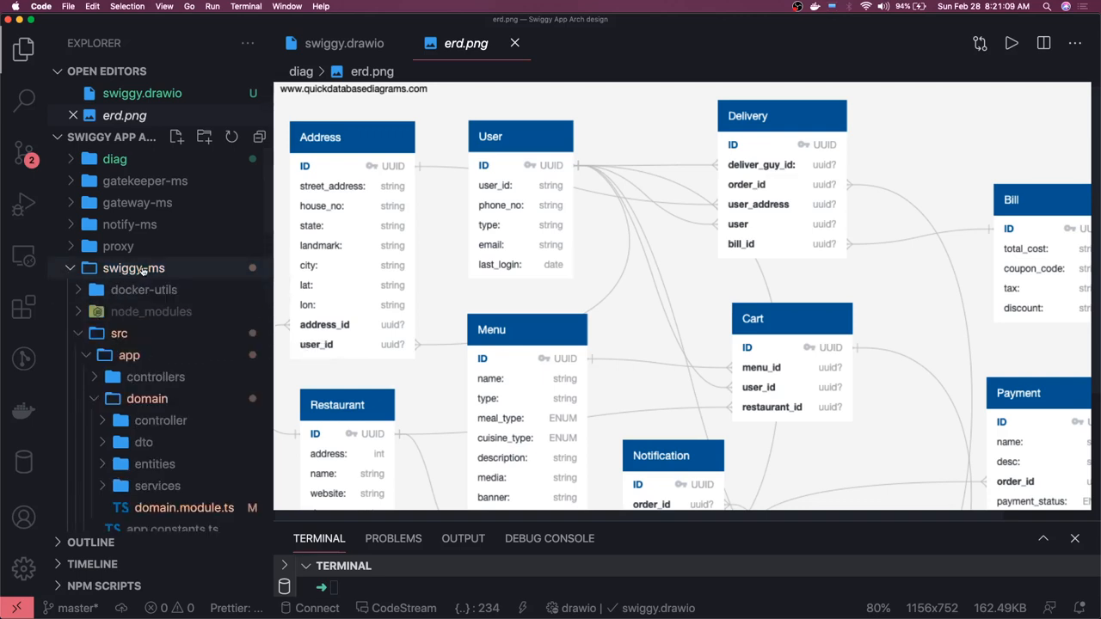
# Collapse the swiggy-ms src/app folder and display diag/swiggy-clone.png
pyautogui.click(129, 354)
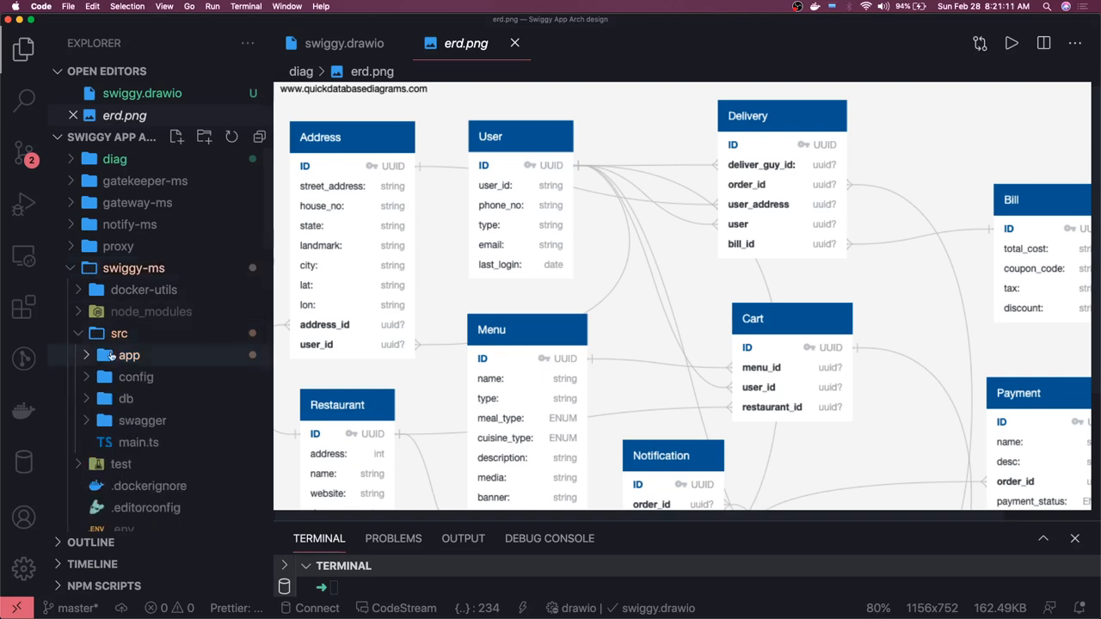
pyautogui.click(113, 158)
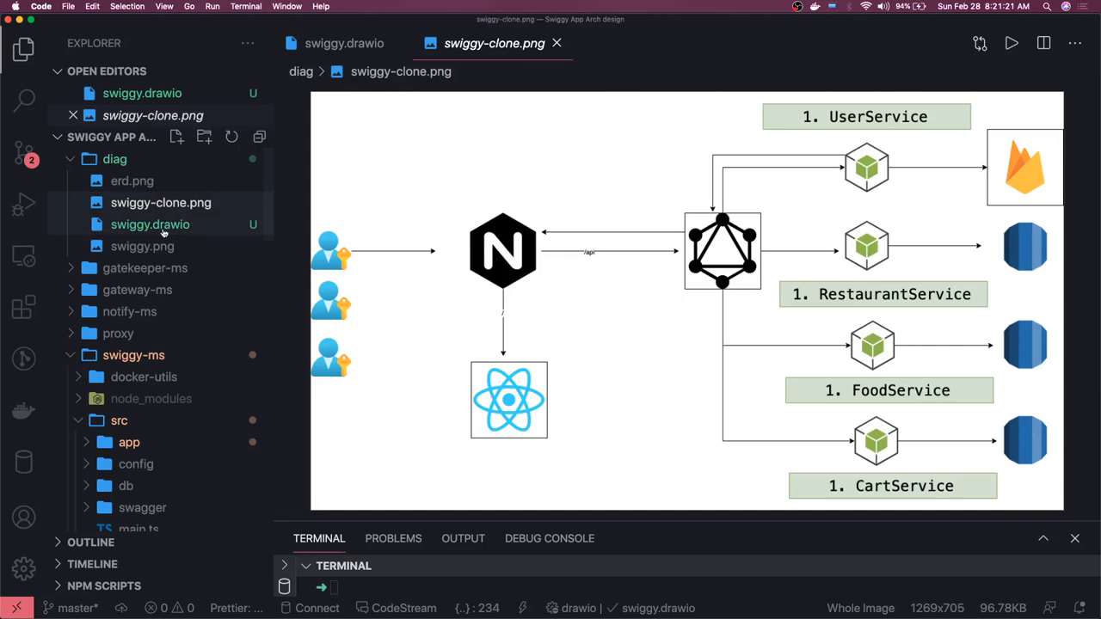
# Bring up swiggy.png, the REST-connector API gateway architecture, from the diag folder
pyautogui.click(141, 246)
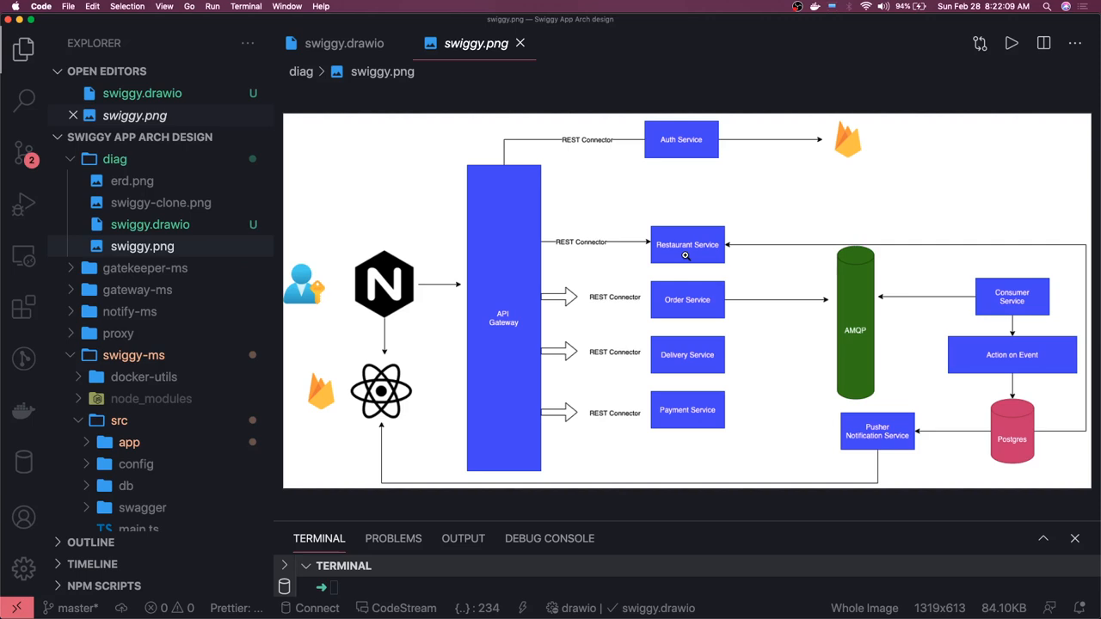
pyautogui.moveTo(653, 117)
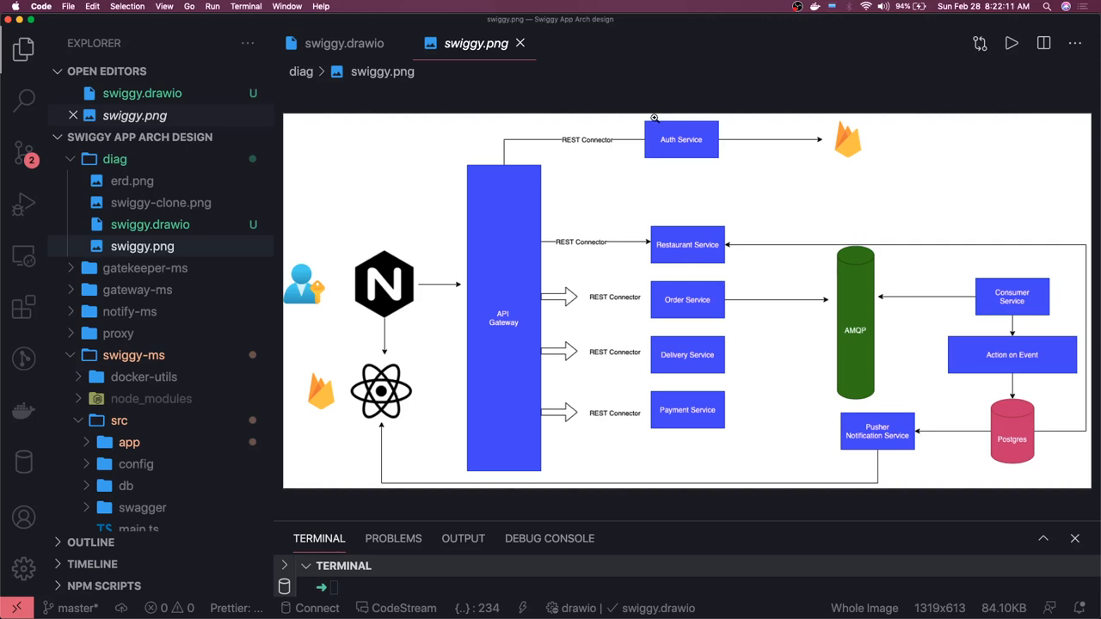
pyautogui.moveTo(652, 138)
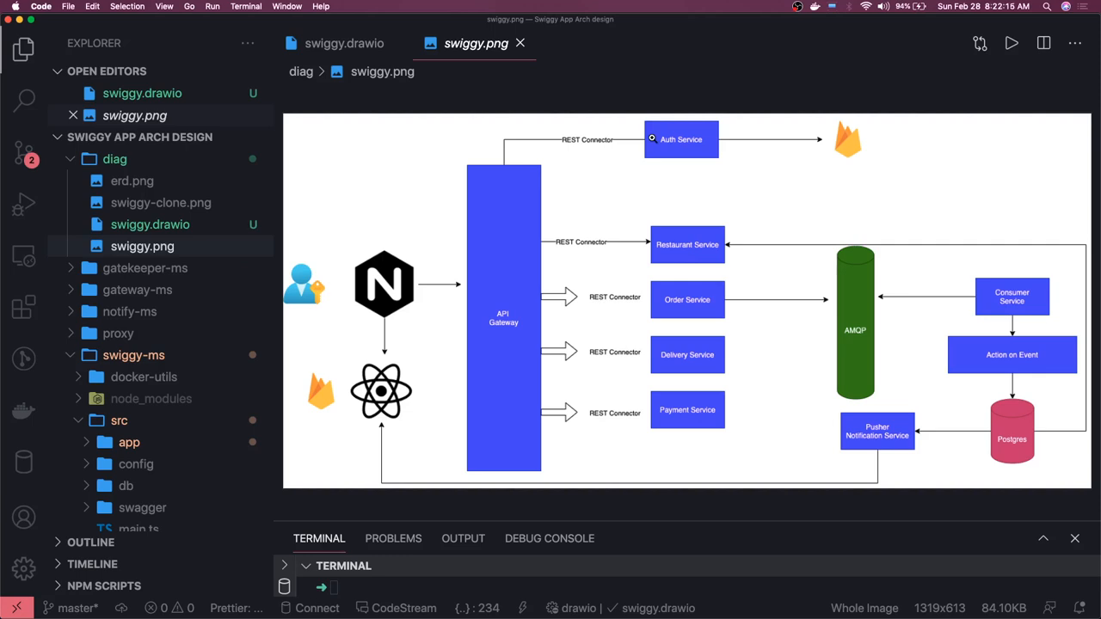
pyautogui.moveTo(652, 141)
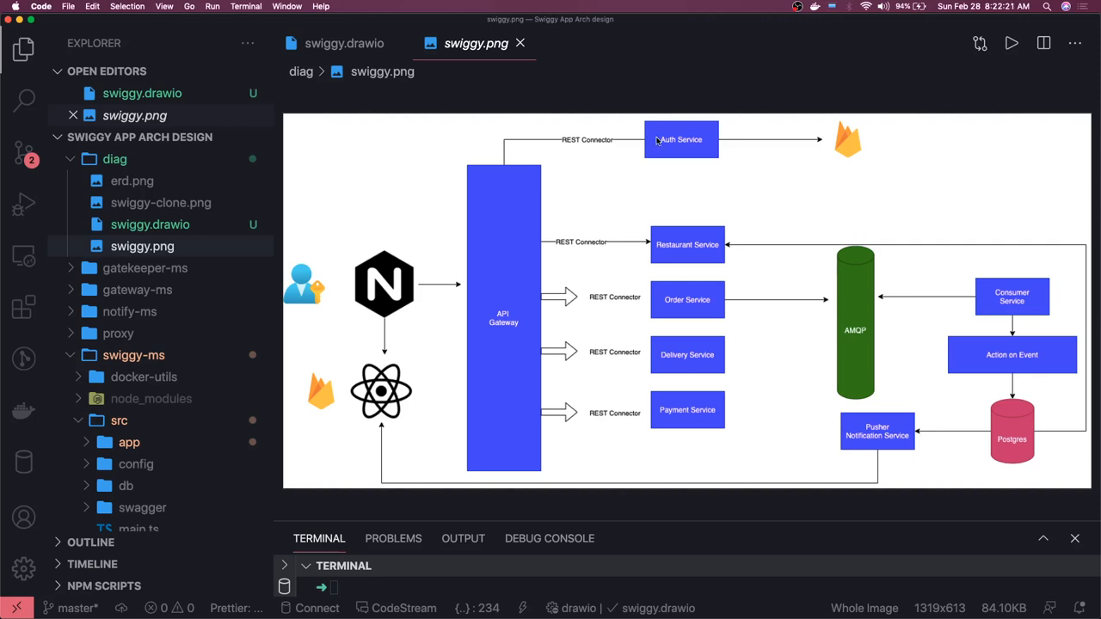
pyautogui.moveTo(1032, 306)
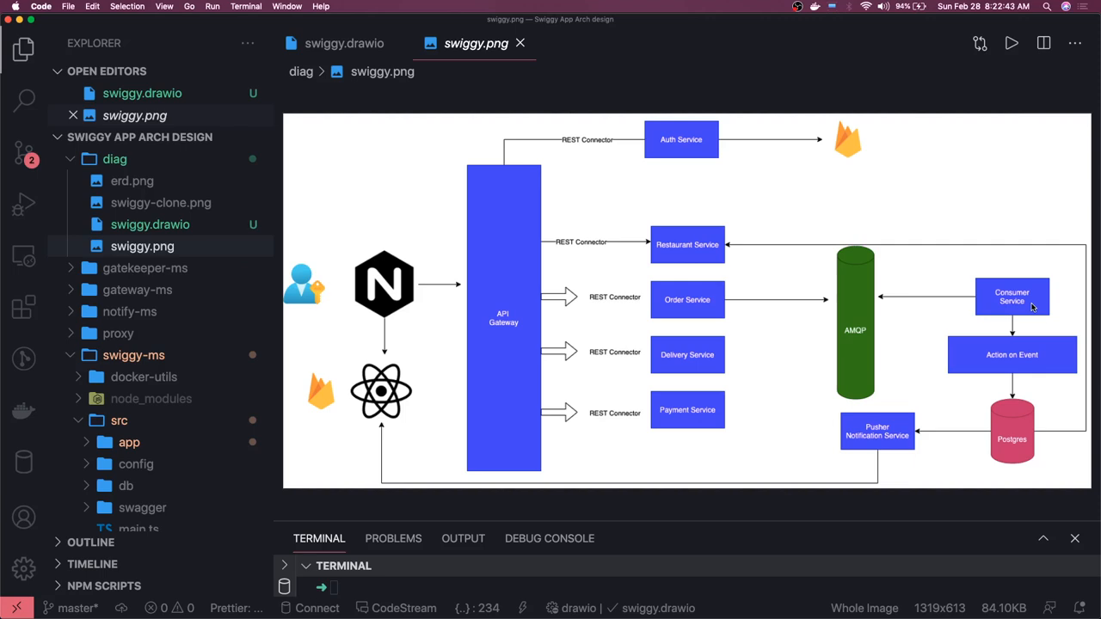
pyautogui.moveTo(503, 262)
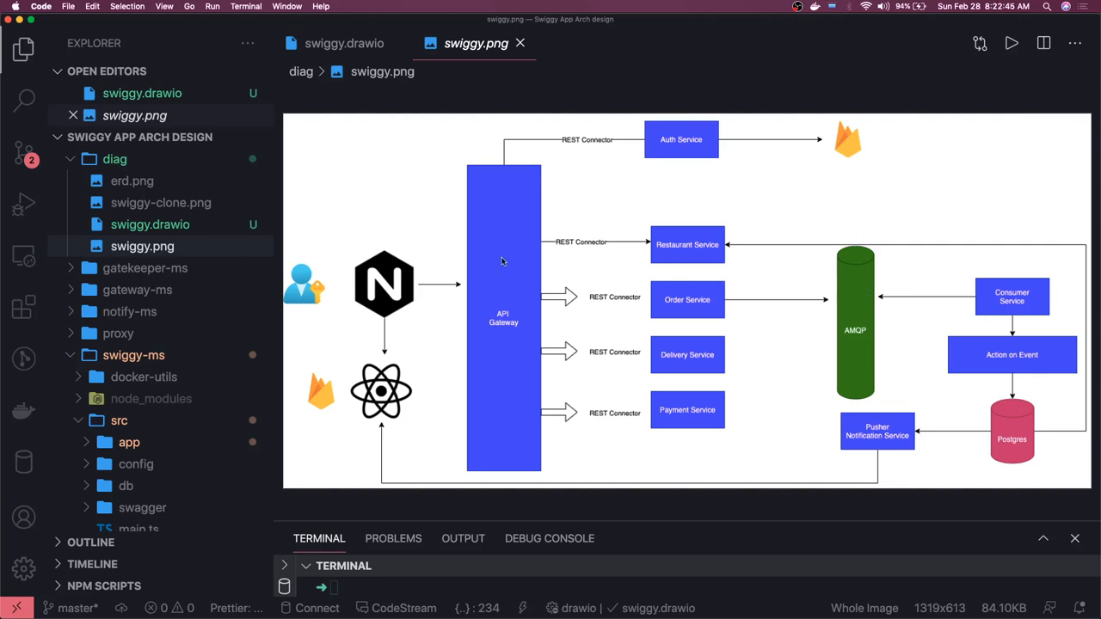
pyautogui.moveTo(492, 238)
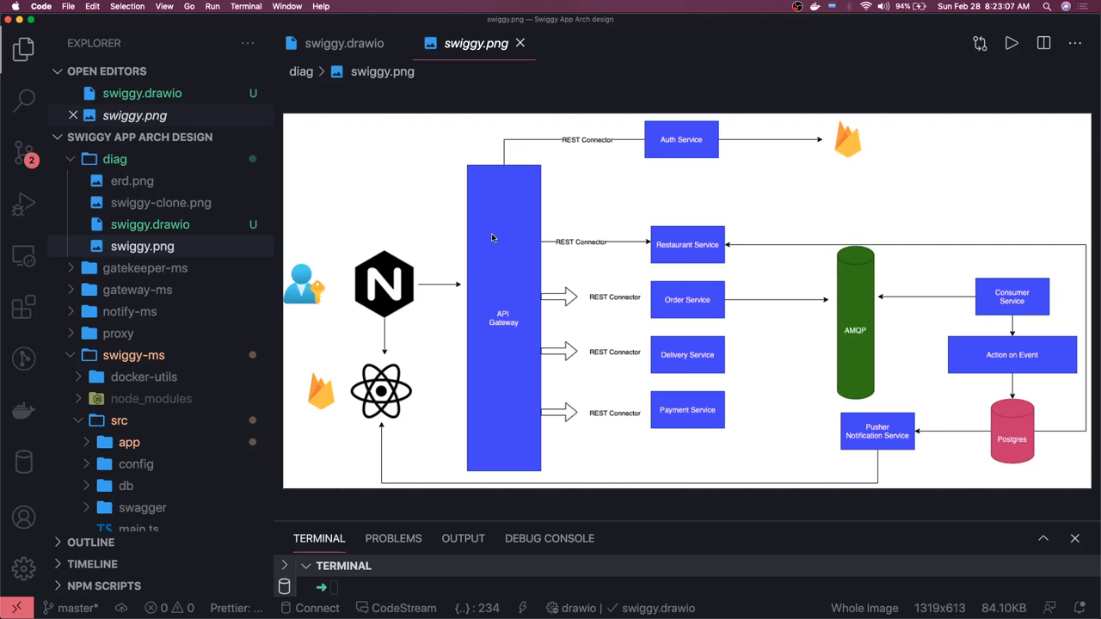
pyautogui.moveTo(495, 234)
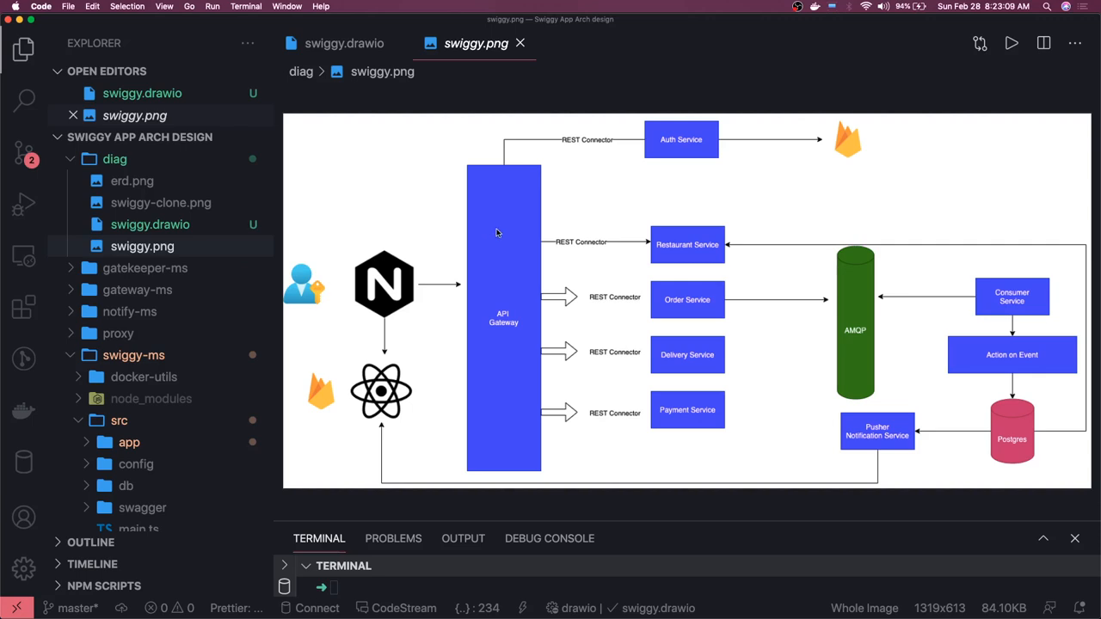